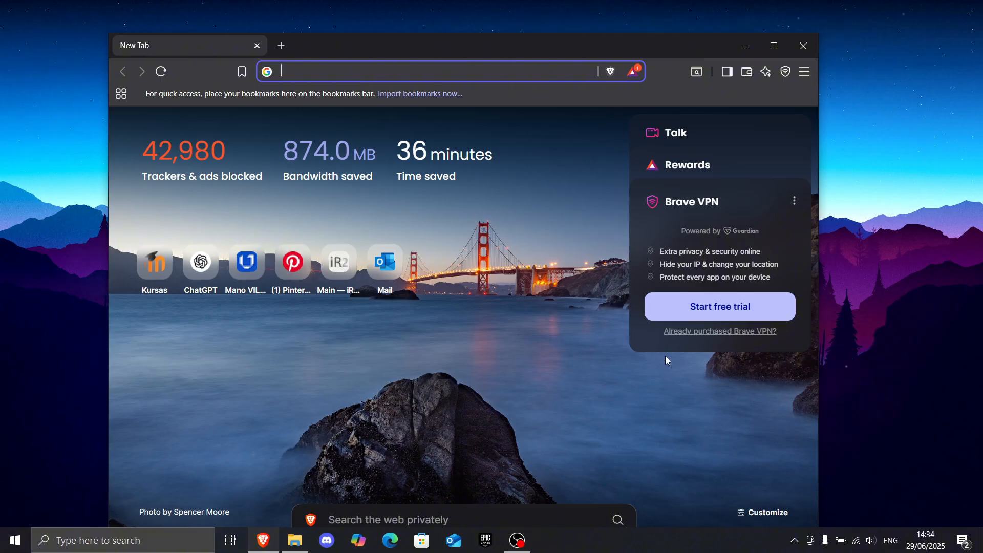
Step: Search the web for 'filterkeys download'
text(filterkeys download)
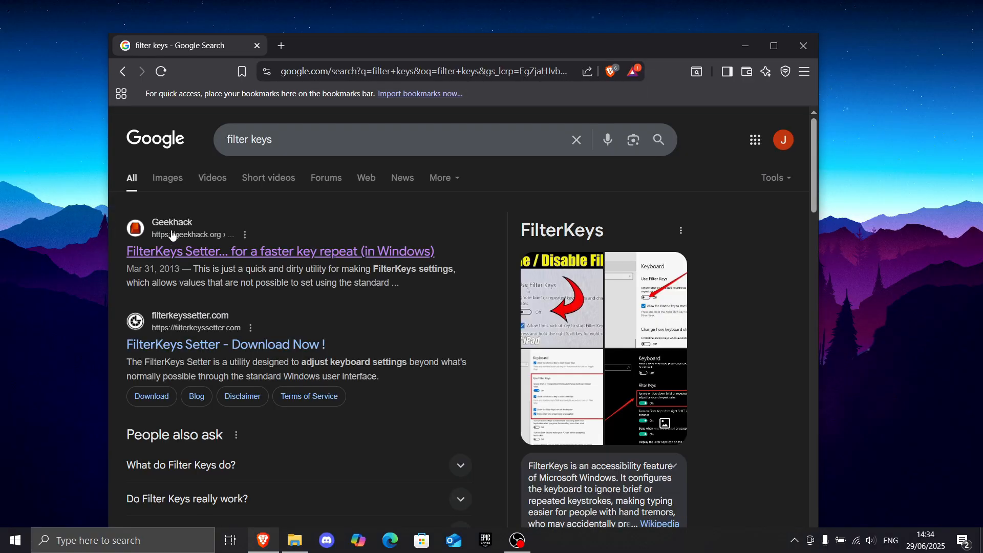
Step: Download FilterKeysSetter_1.0.zip from the Geekhack thread into the filter keys folder
click(280, 251)
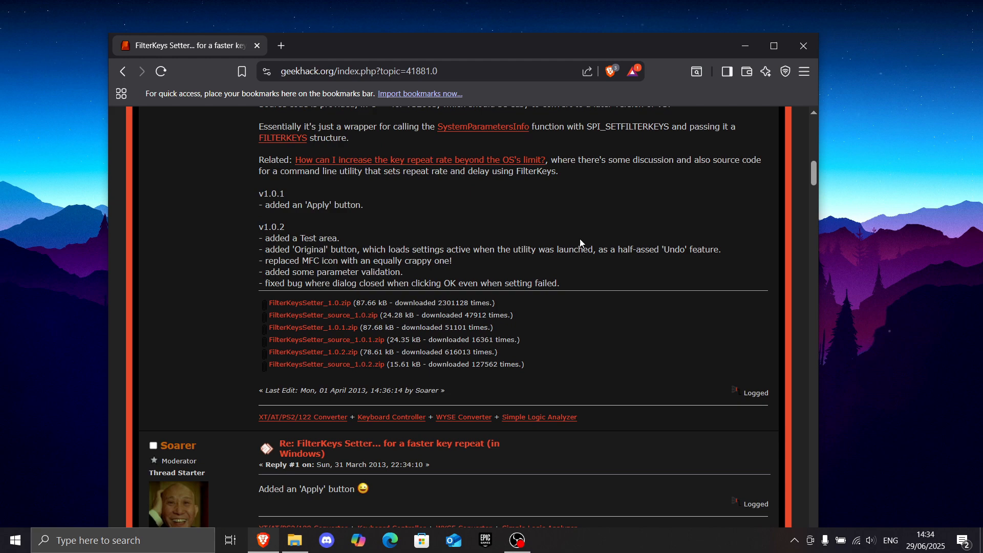
mouse_move(308, 302)
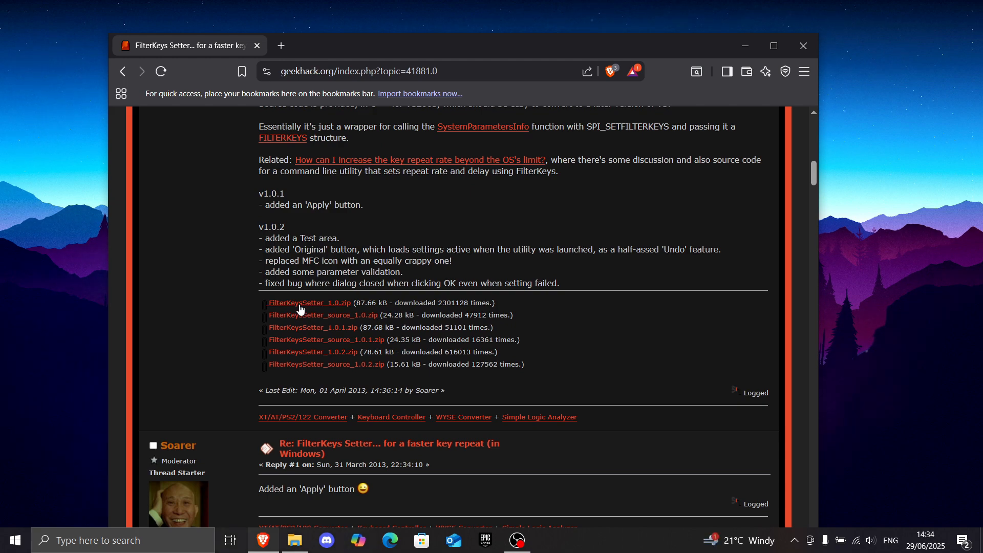
click(309, 303)
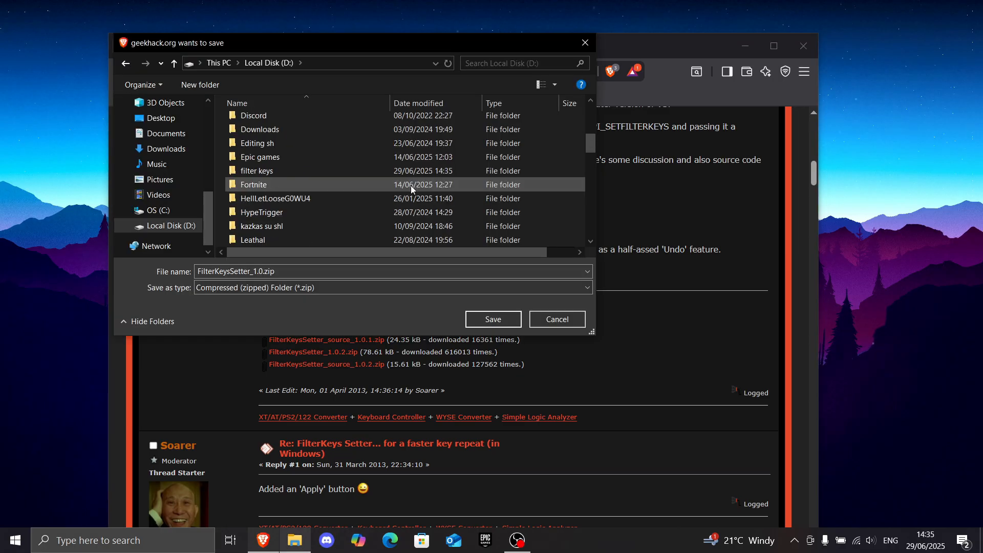
double_click(258, 171)
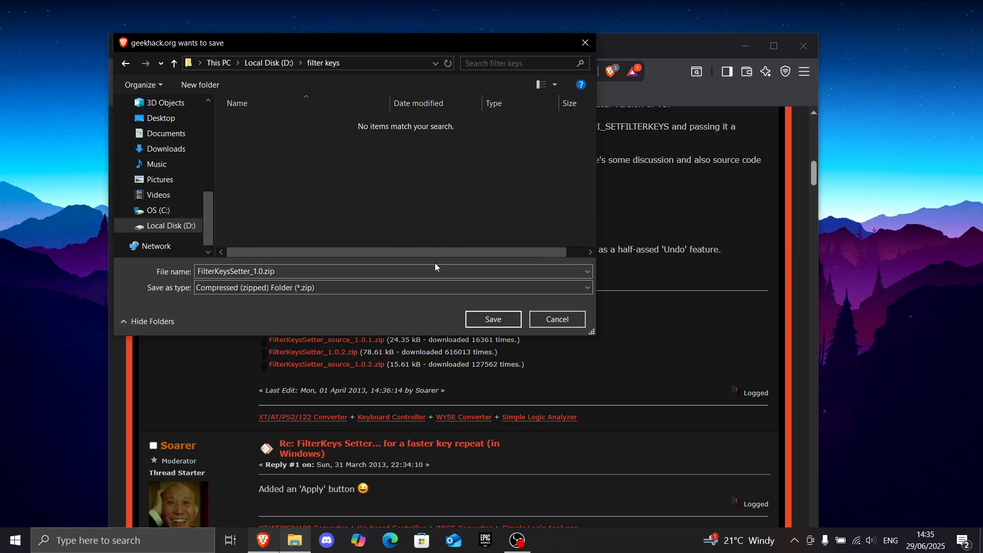
click(493, 319)
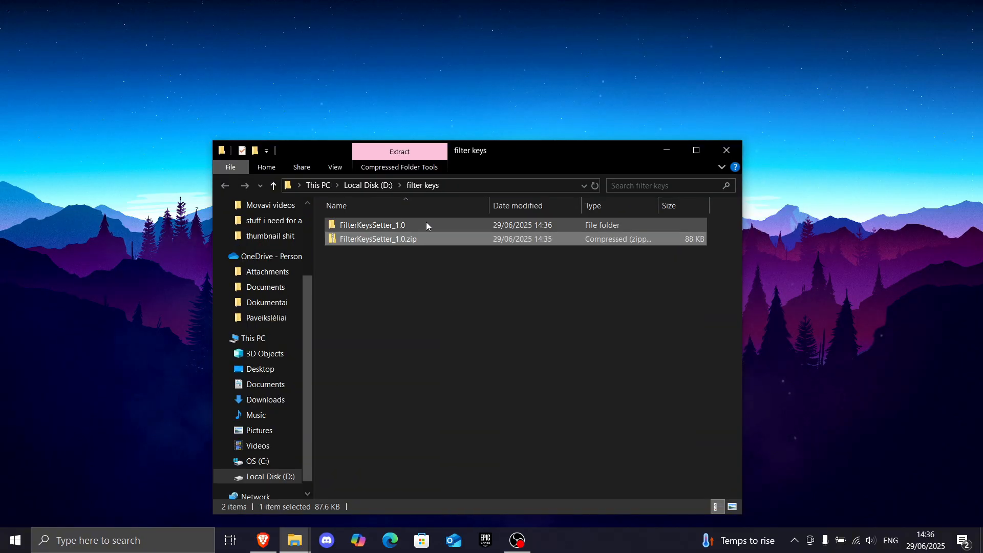
mouse_move(372, 225)
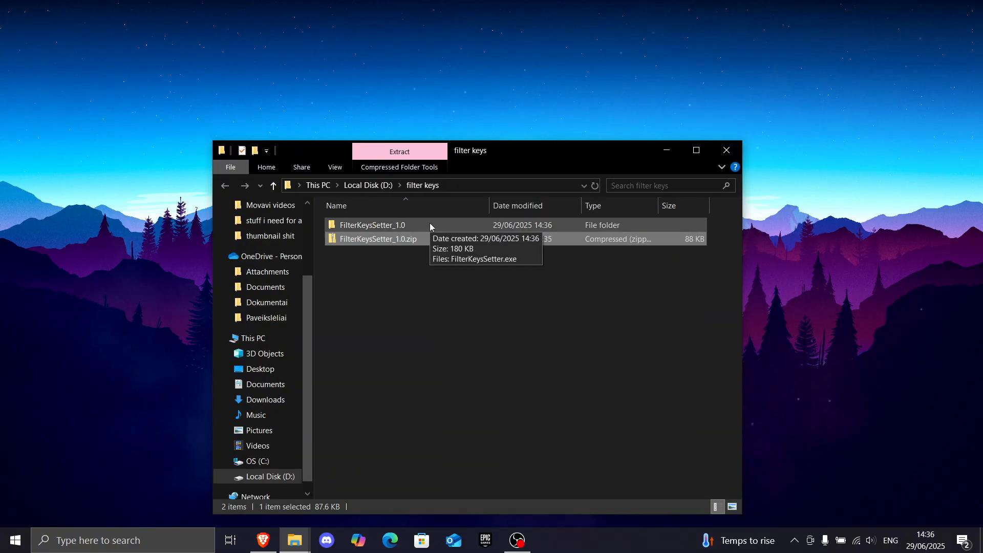
Step: Launch FilterKeysSetter.exe from the extracted FilterKeysSetter_1.0 folder
double_click(373, 225)
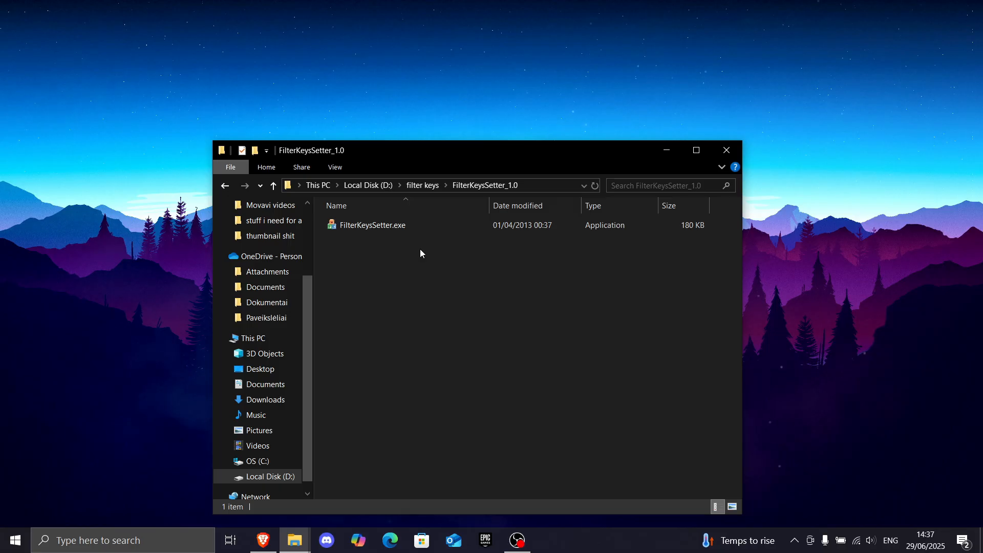
double_click(372, 224)
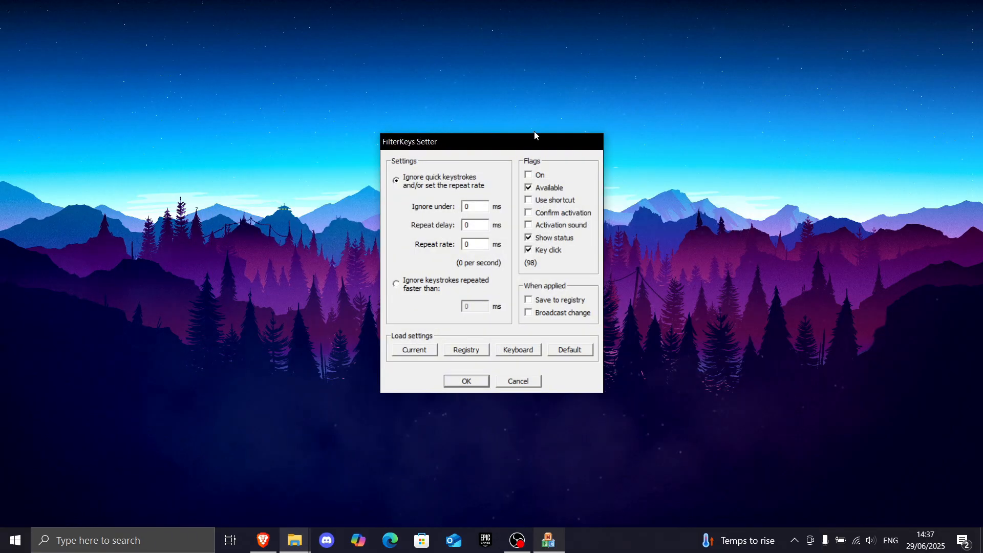
mouse_move(455, 414)
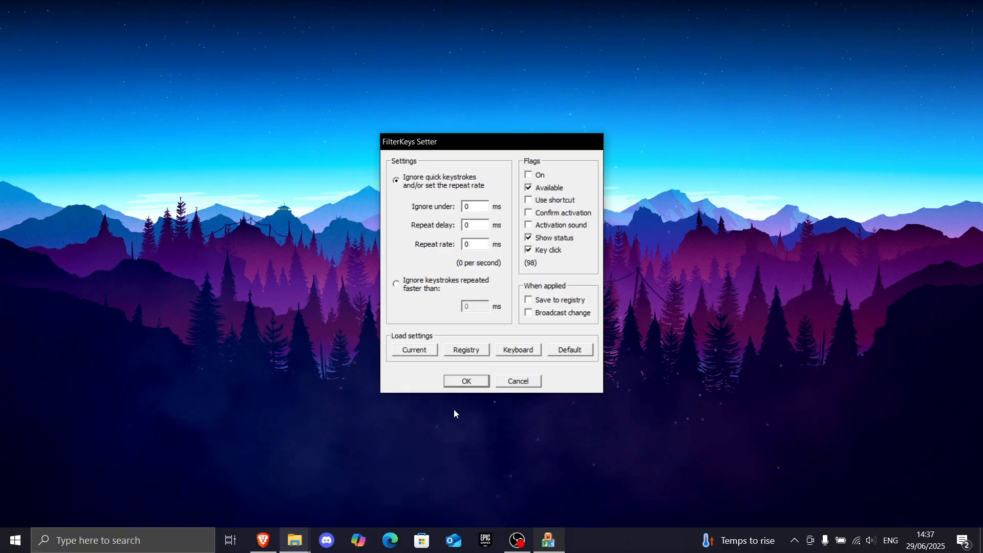
mouse_move(420, 130)
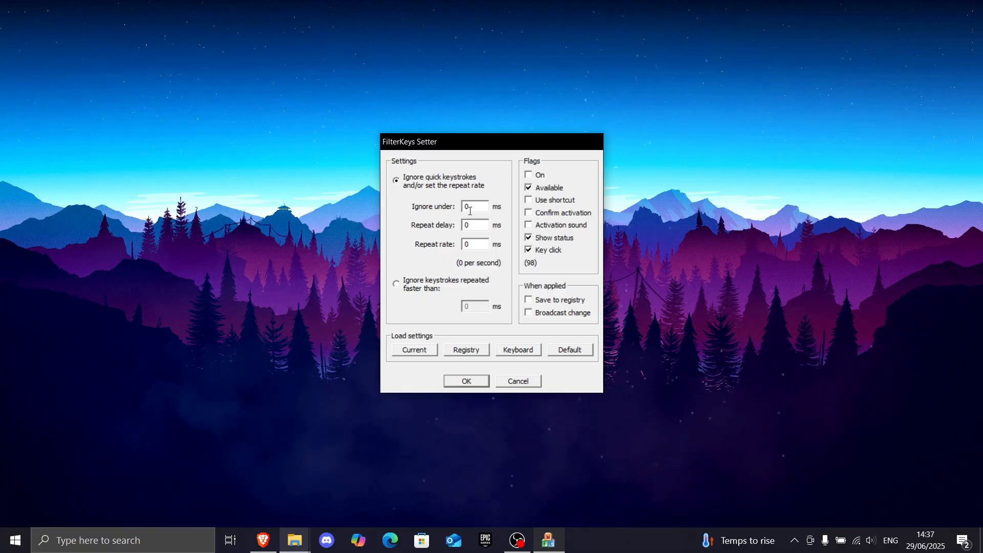
Step: Set repeat delay 130 ms and repeat rate 10 ms, and enable saving to the registry
click(474, 224)
text(130)
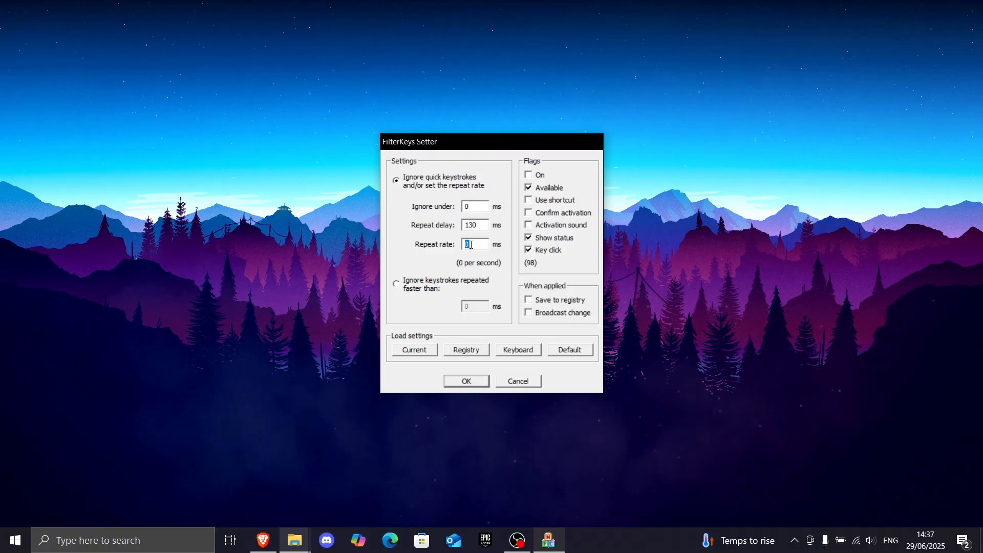
text(10)
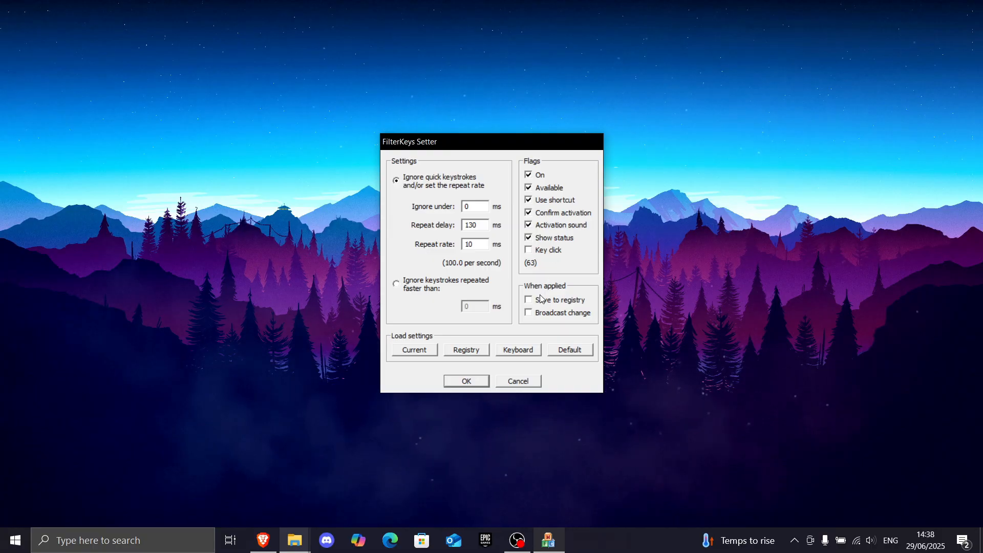
click(529, 299)
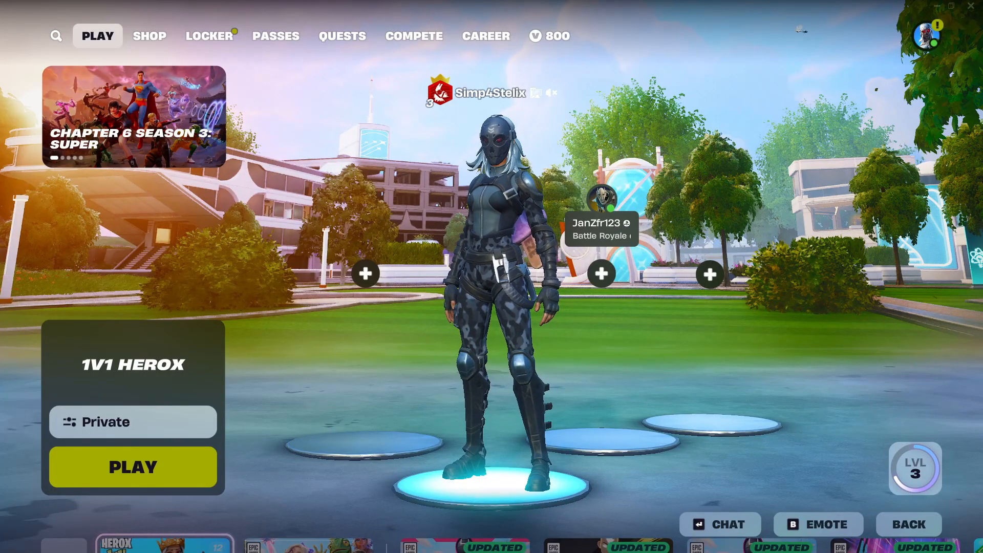
Step: Open the Fortnite item shop's Support-a-Creator code entry
click(149, 36)
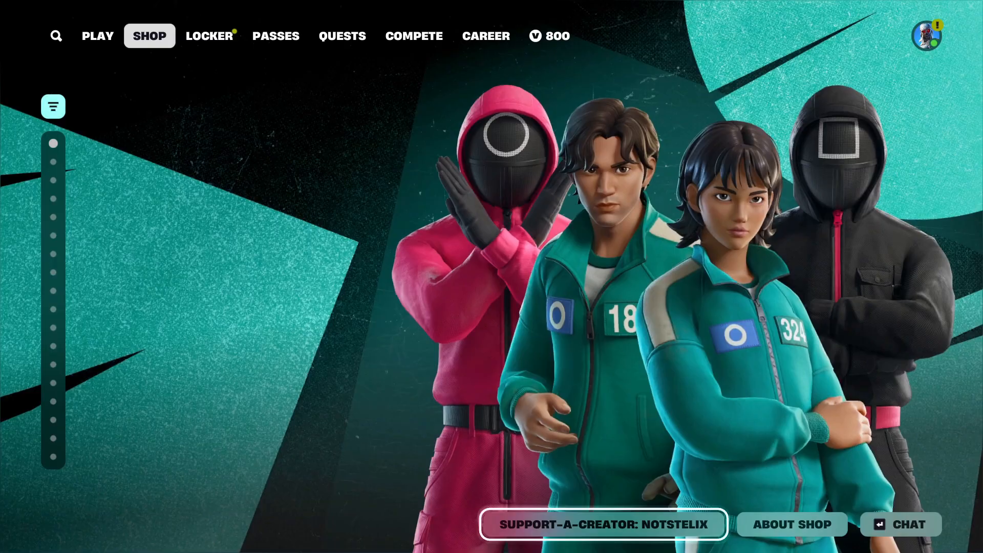
click(602, 525)
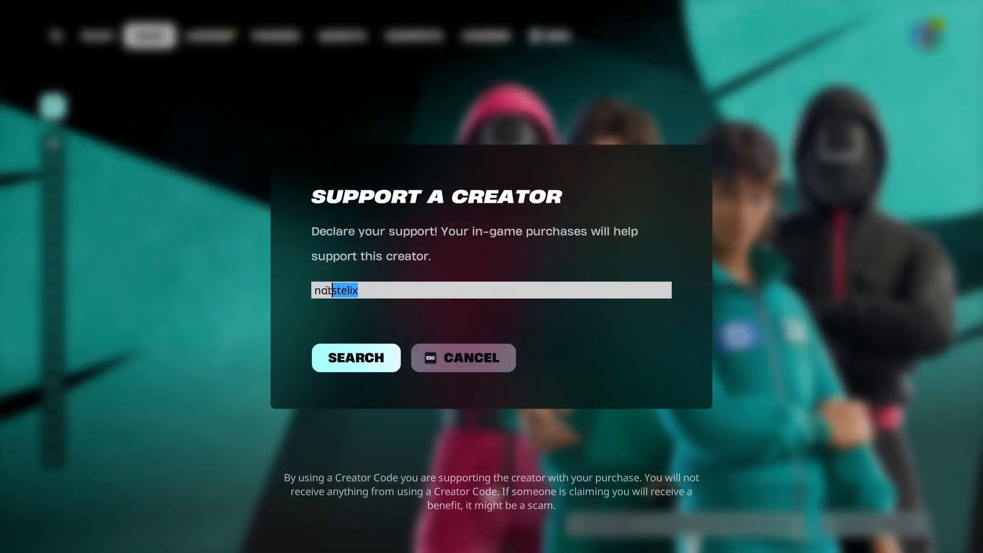